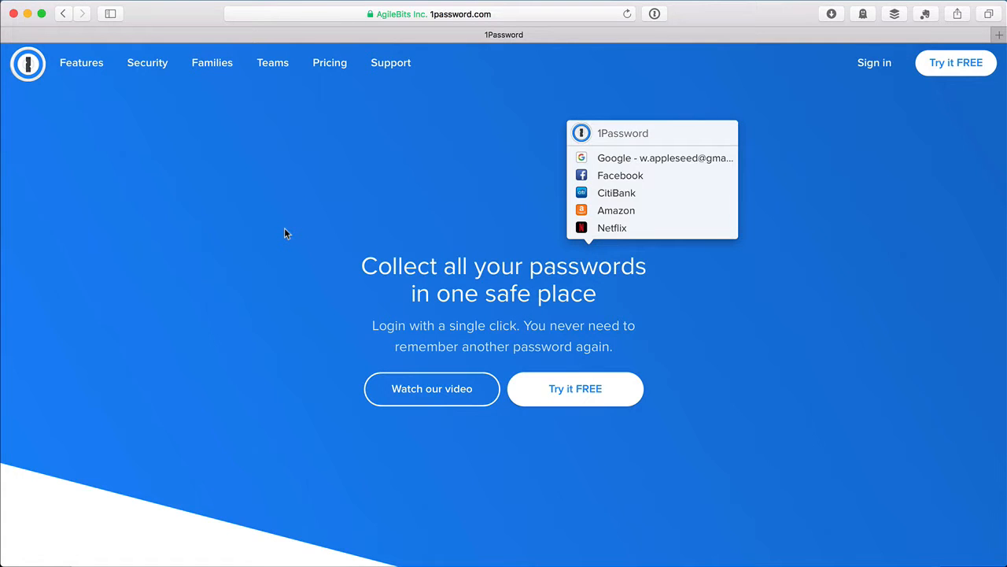
pyautogui.moveTo(249, 305)
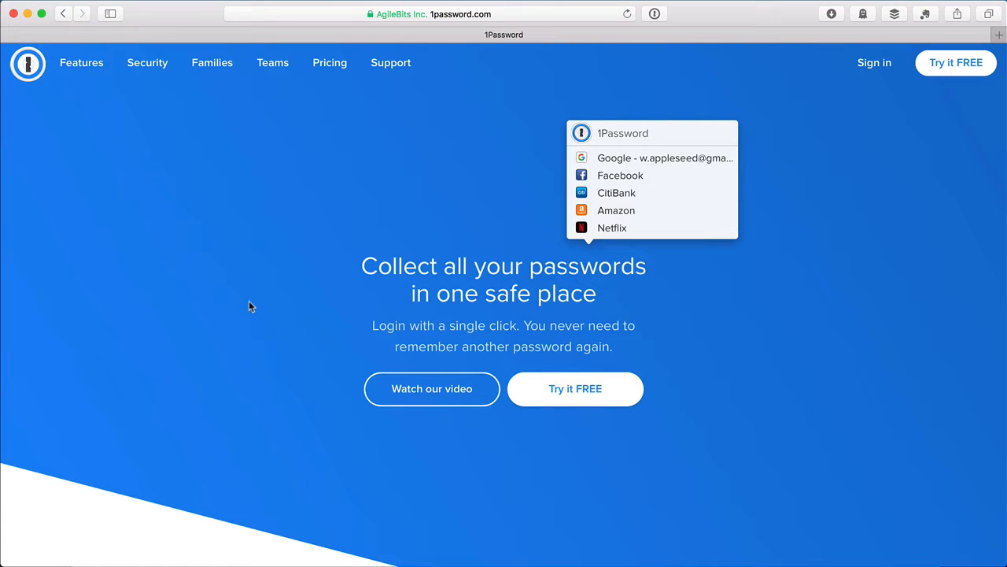
pyautogui.scroll(-3)
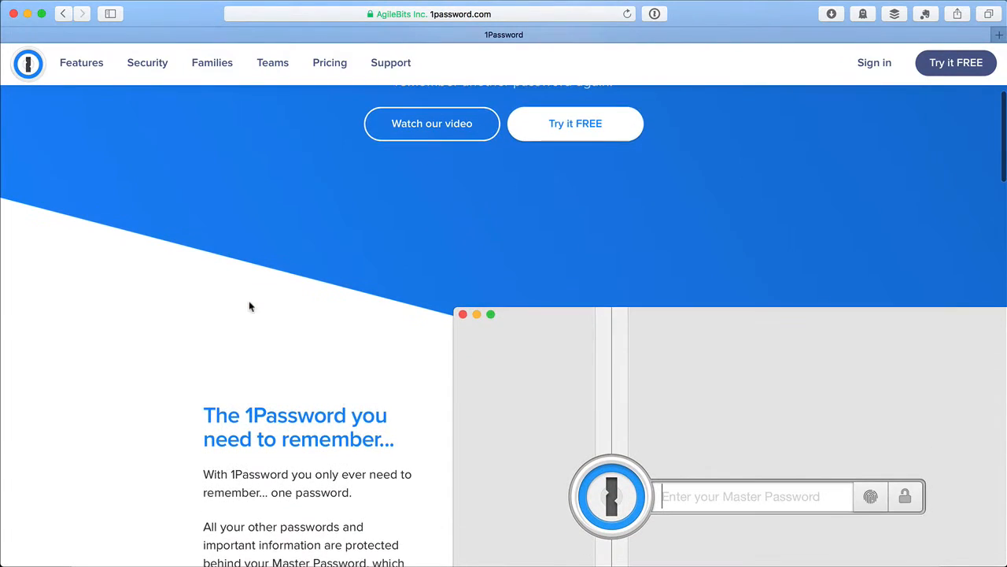
pyautogui.scroll(-3)
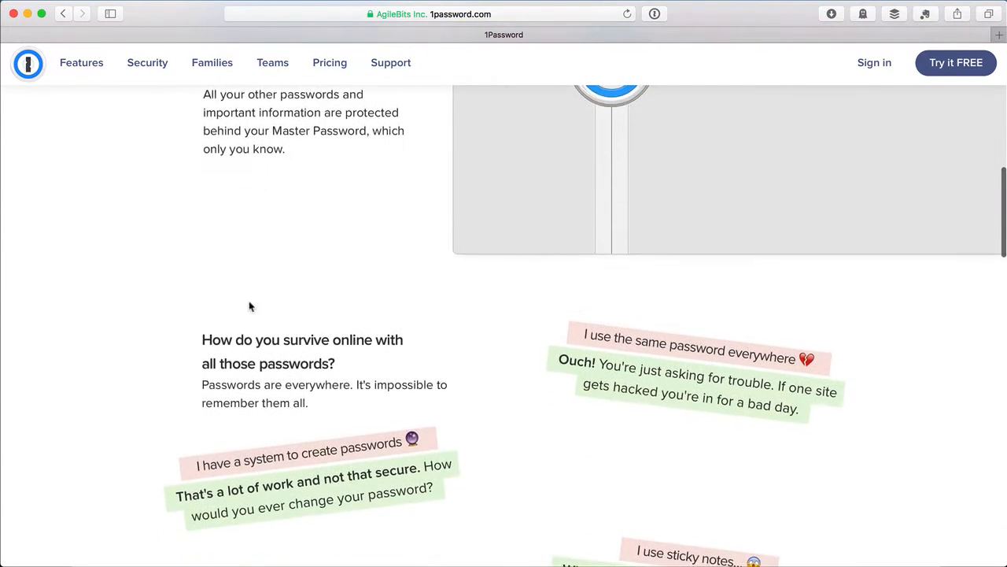
pyautogui.scroll(-3)
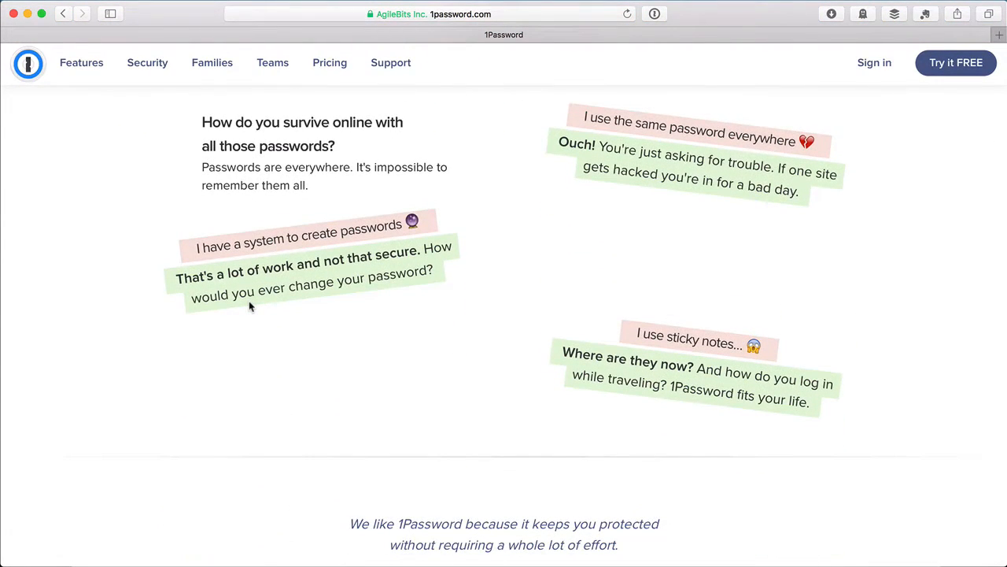
pyautogui.scroll(-3)
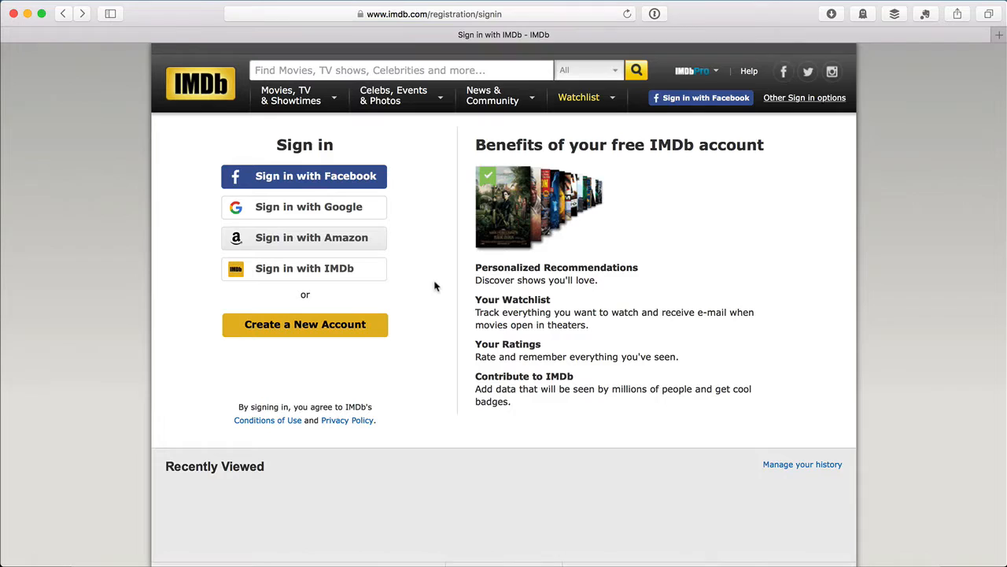
pyautogui.click(306, 324)
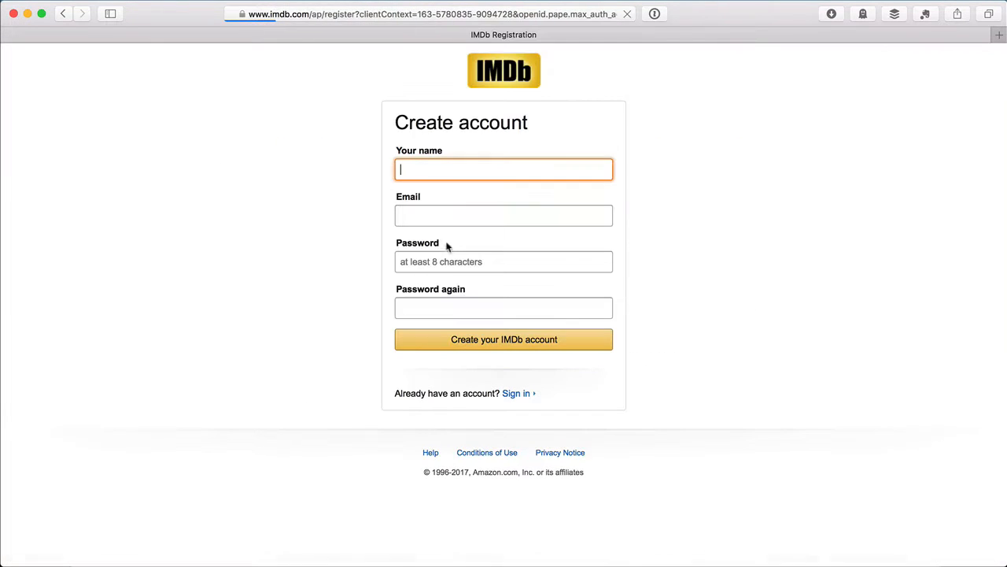
pyautogui.write('David')
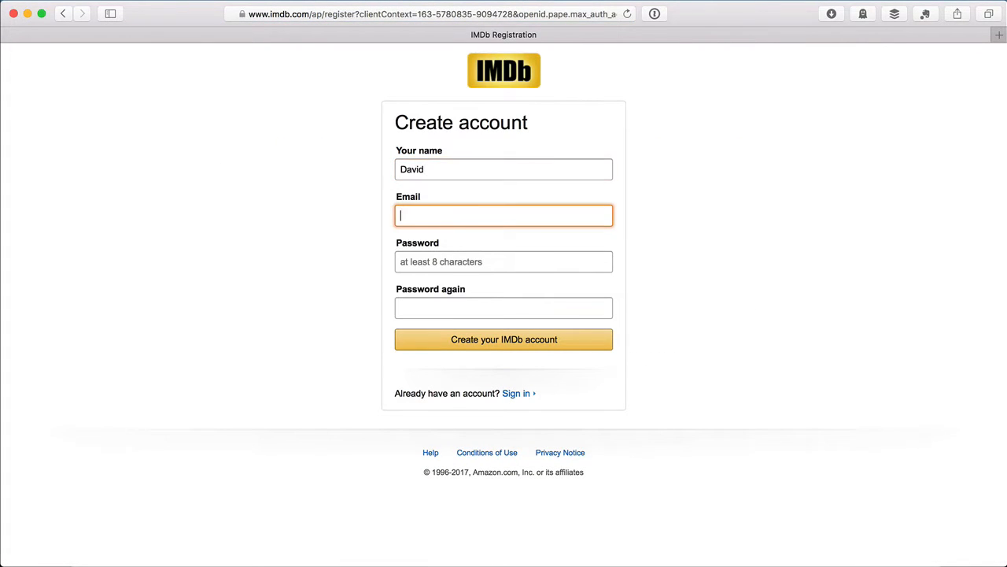
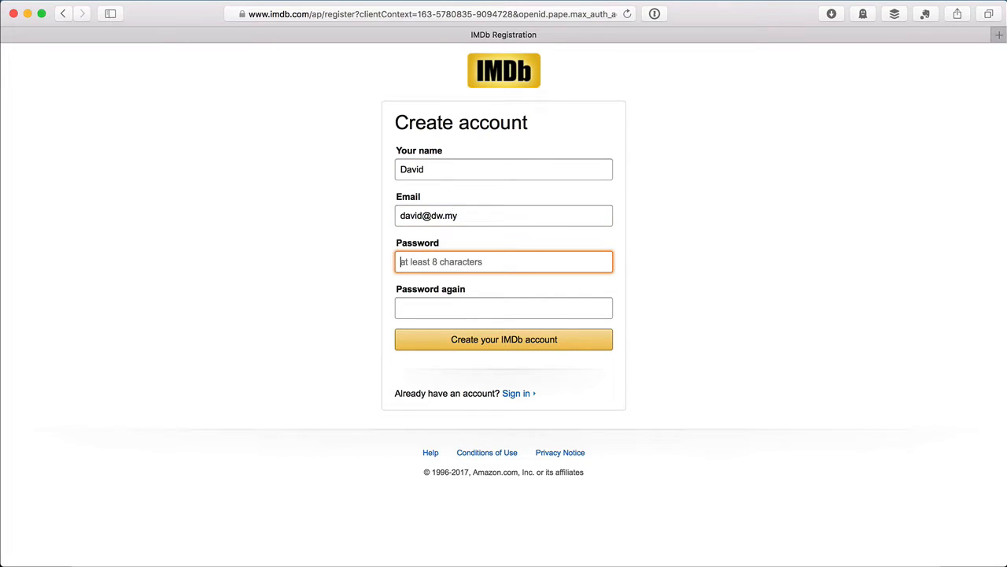
pyautogui.moveTo(539, 244)
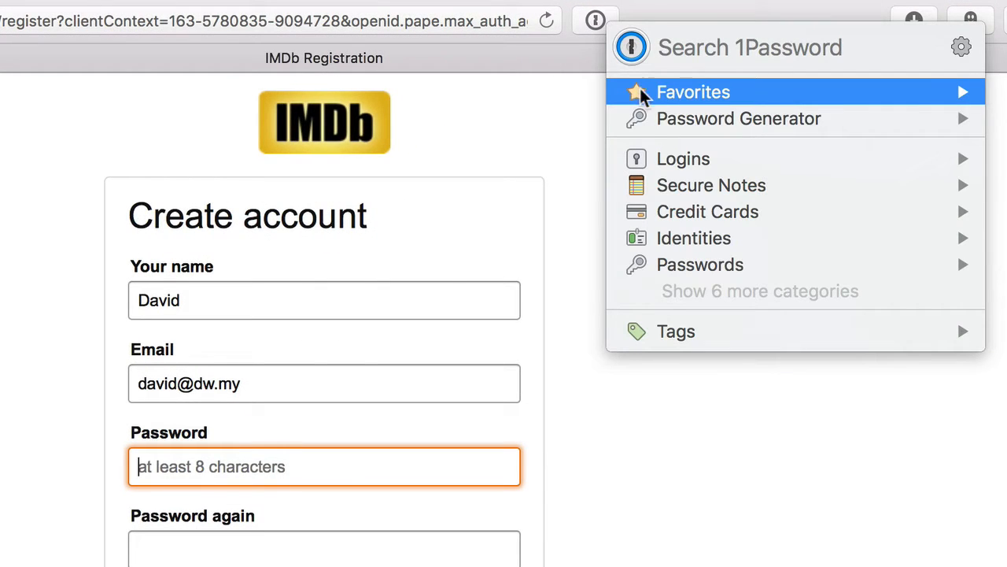
# - Adjust the 1Password generator length slider until it reads 24 characters
pyautogui.click(738, 118)
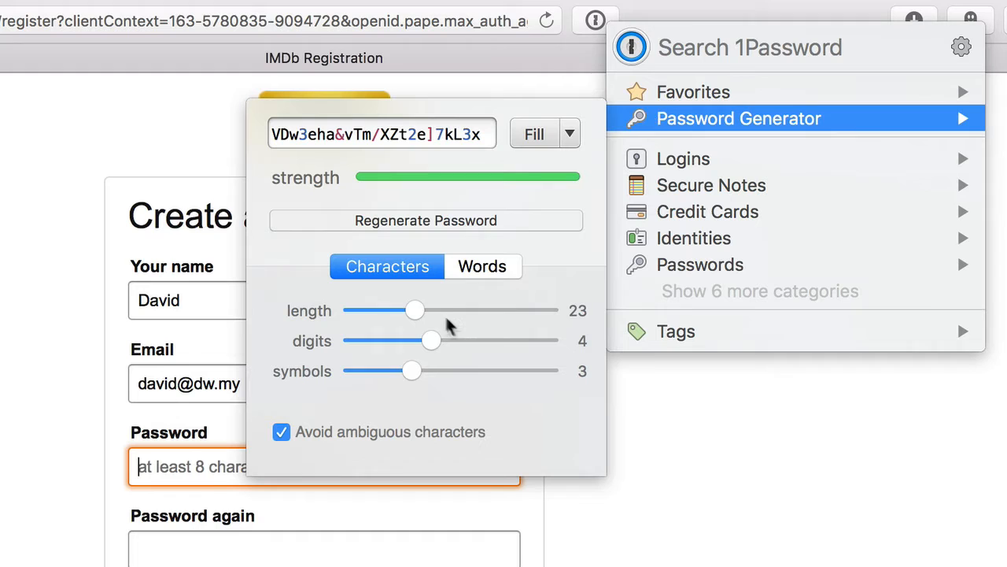
pyautogui.moveTo(415, 310); pyautogui.dragTo(550, 310)
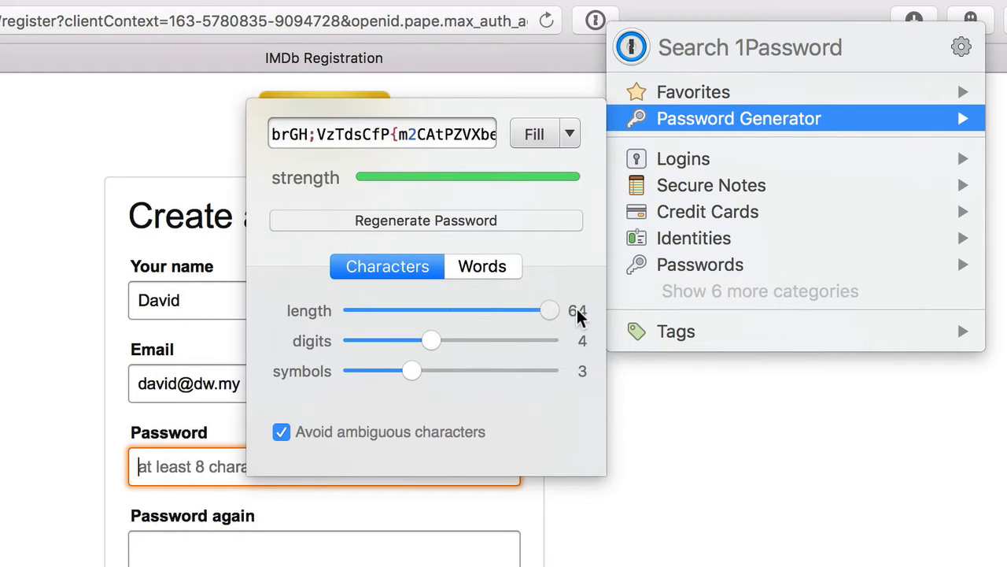
pyautogui.moveTo(549, 310); pyautogui.dragTo(466, 311)
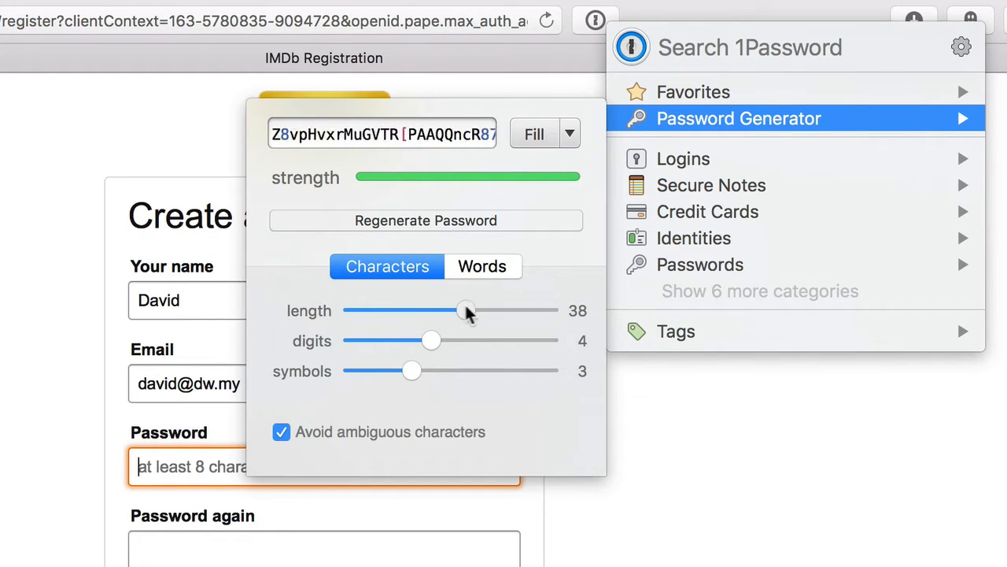
pyautogui.moveTo(466, 310); pyautogui.dragTo(431, 310)
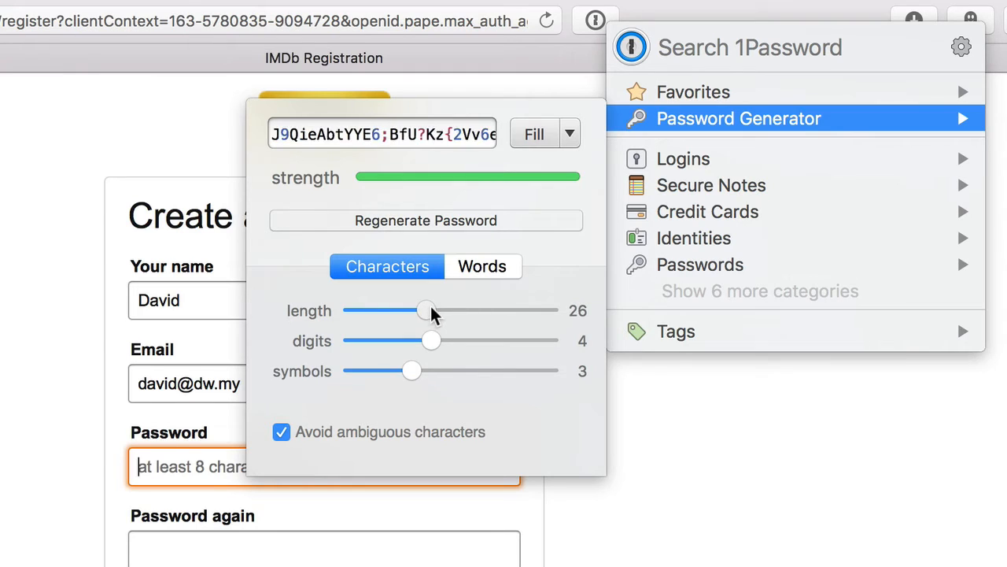
pyautogui.moveTo(428, 310); pyautogui.dragTo(420, 310)
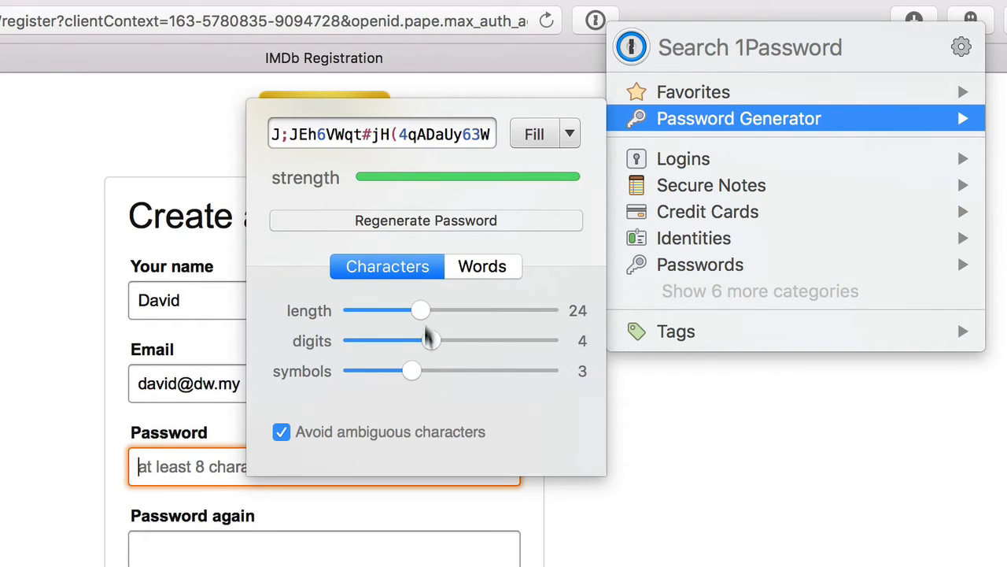
pyautogui.moveTo(494, 210)
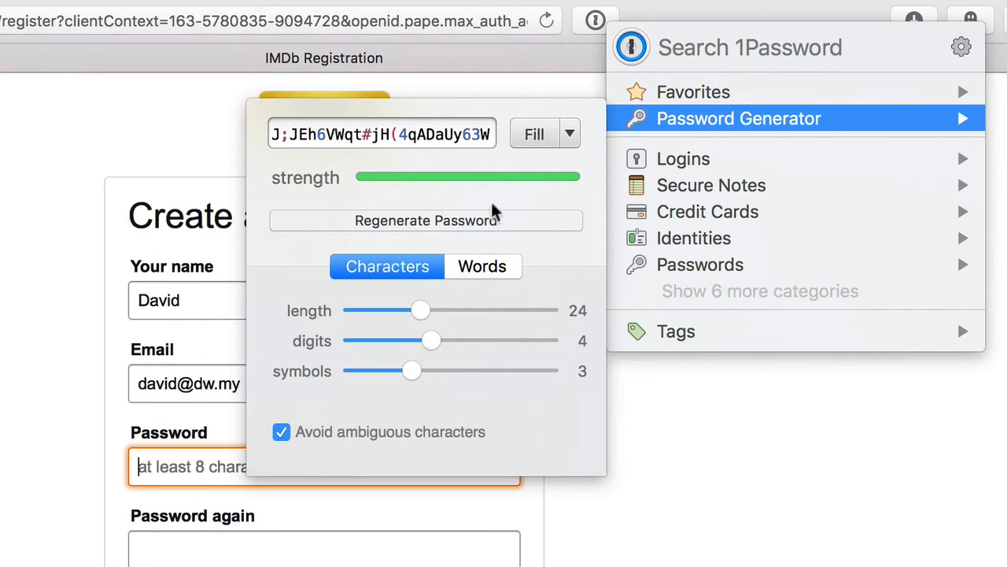
pyautogui.moveTo(455, 170)
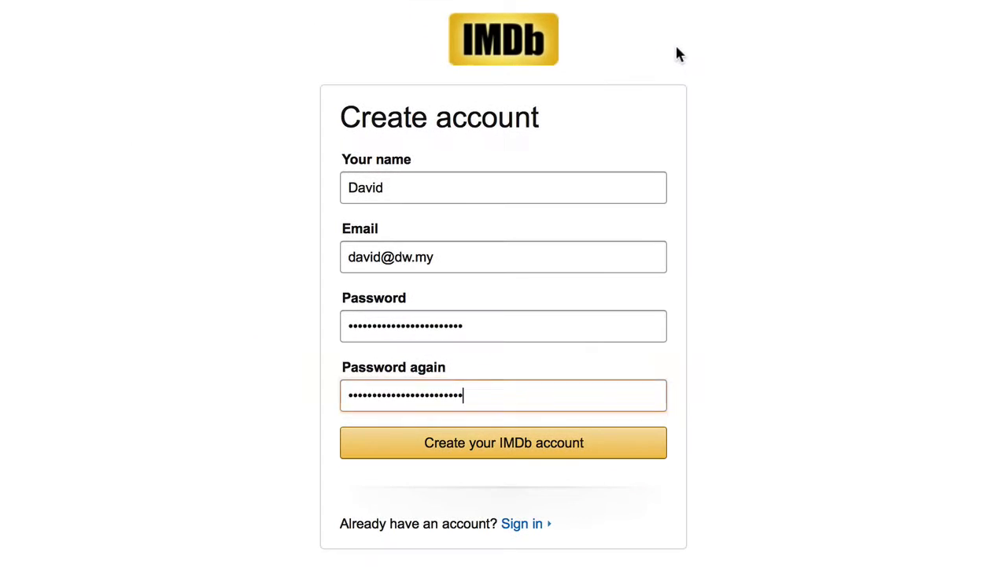
# - Submit the IMDb registration with the generated password and save the login to 1Password
pyautogui.click(504, 395)
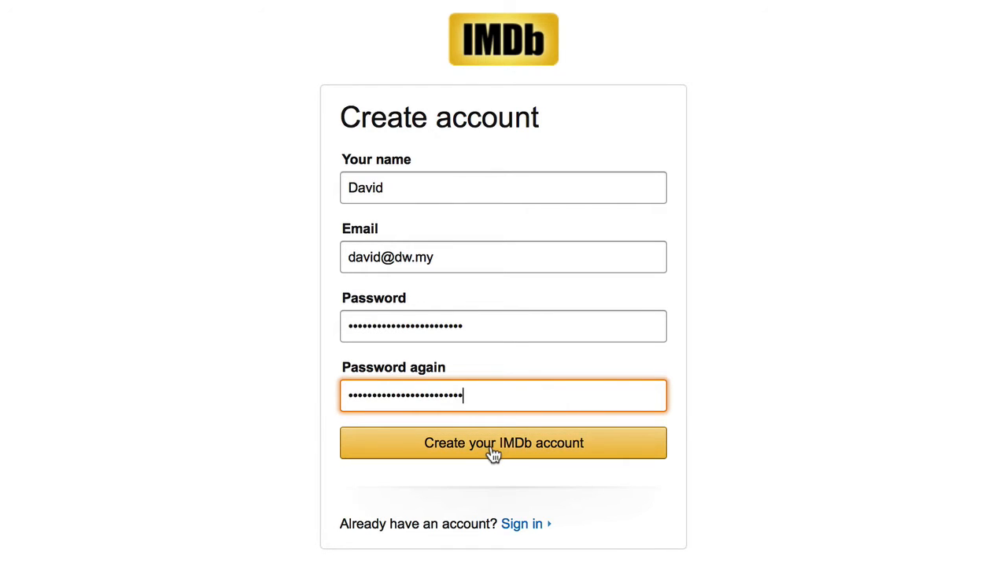
pyautogui.click(504, 443)
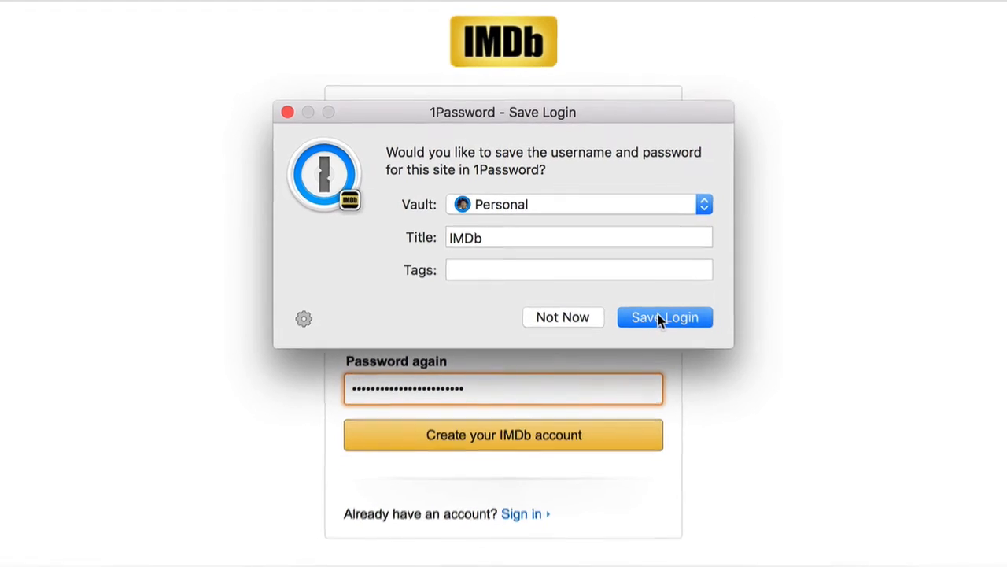
pyautogui.click(664, 316)
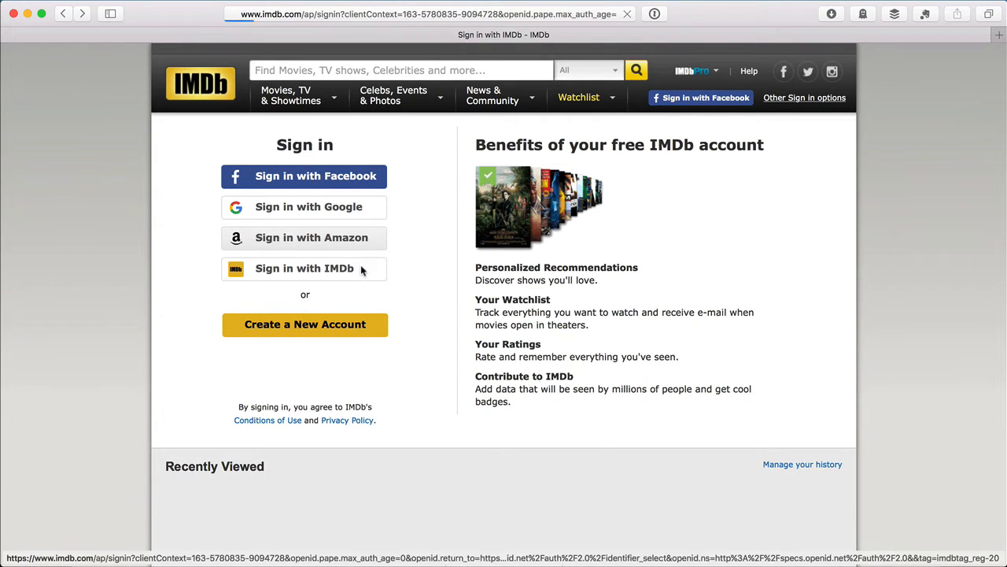
# - Go to IMDb email sign-in and unlock 1Password with the master password
pyautogui.click(303, 267)
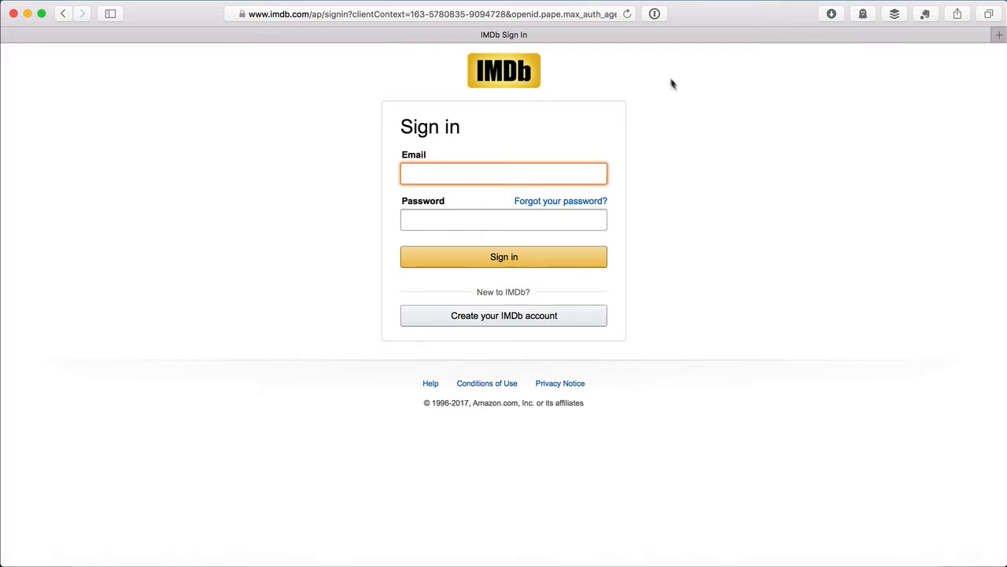
pyautogui.click(655, 14)
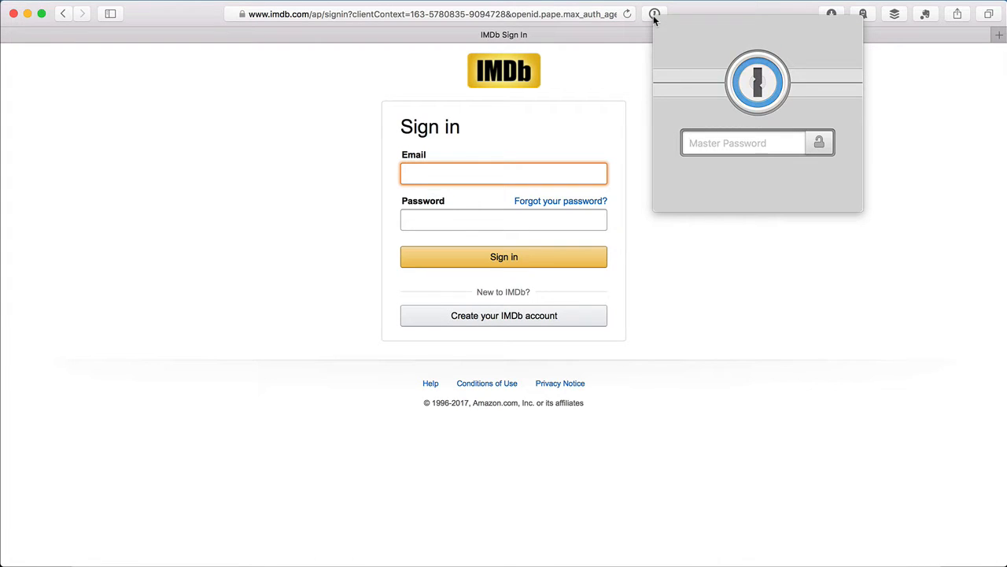
pyautogui.write('••••••••')
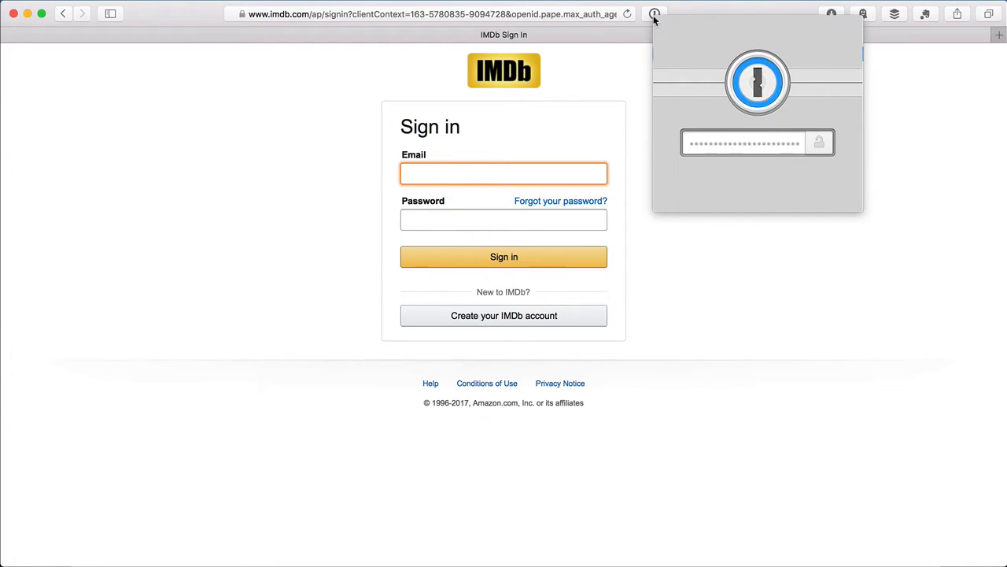
pyautogui.click(655, 13)
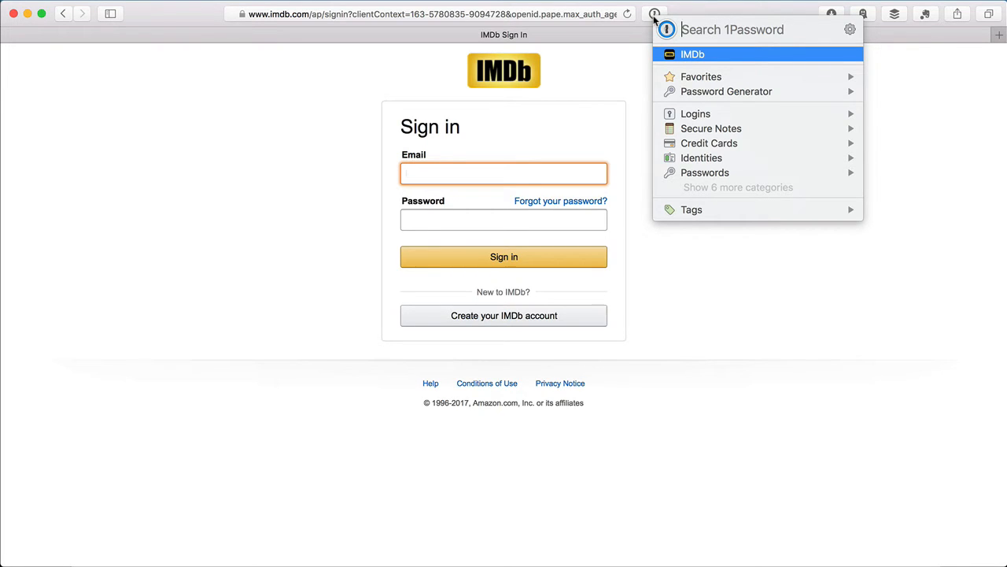
pyautogui.moveTo(715, 41)
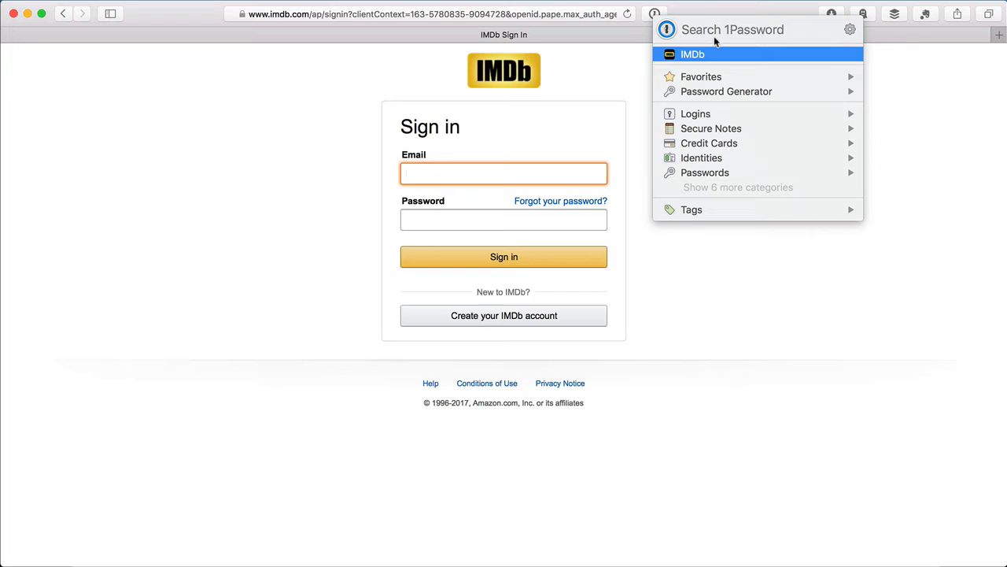
# - Fill the Mac IMDb sign-in form from the saved 1Password login and submit it
pyautogui.click(693, 54)
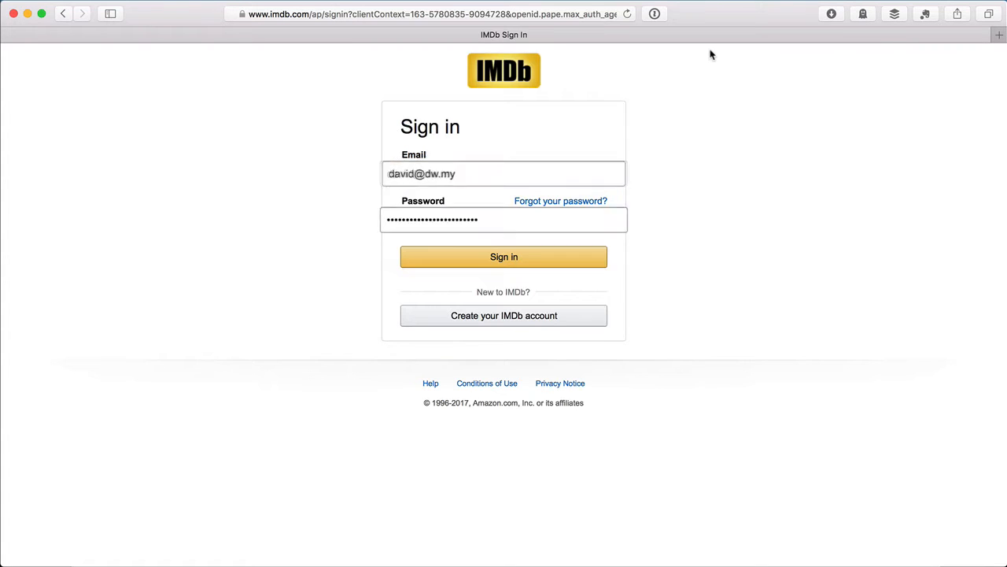
pyautogui.click(504, 220)
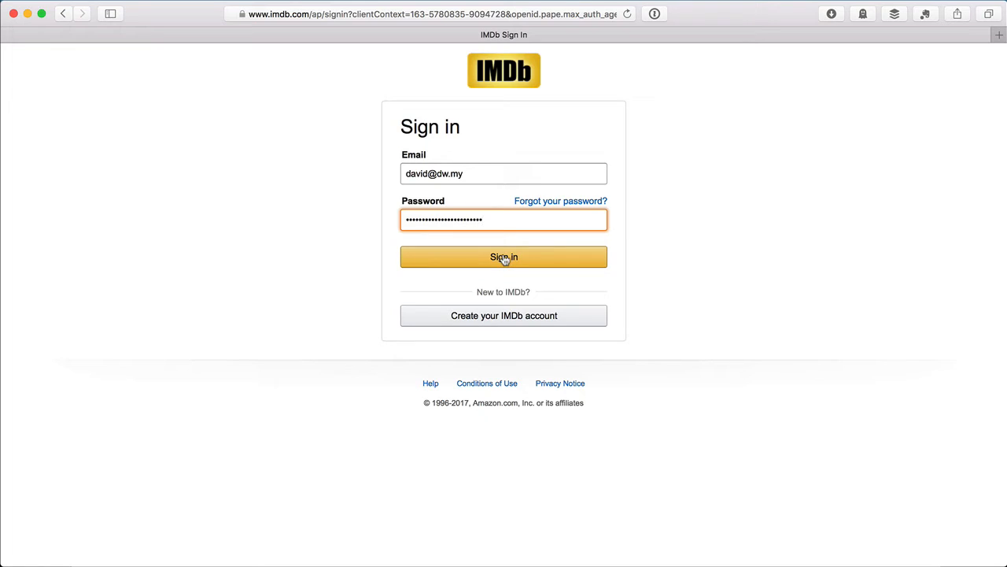
pyautogui.click(504, 257)
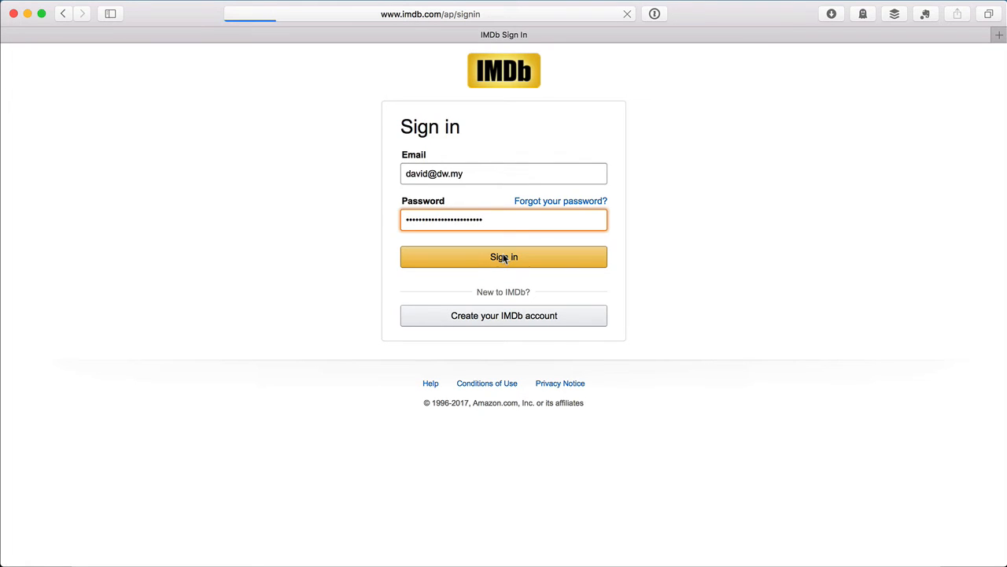
pyautogui.click(504, 256)
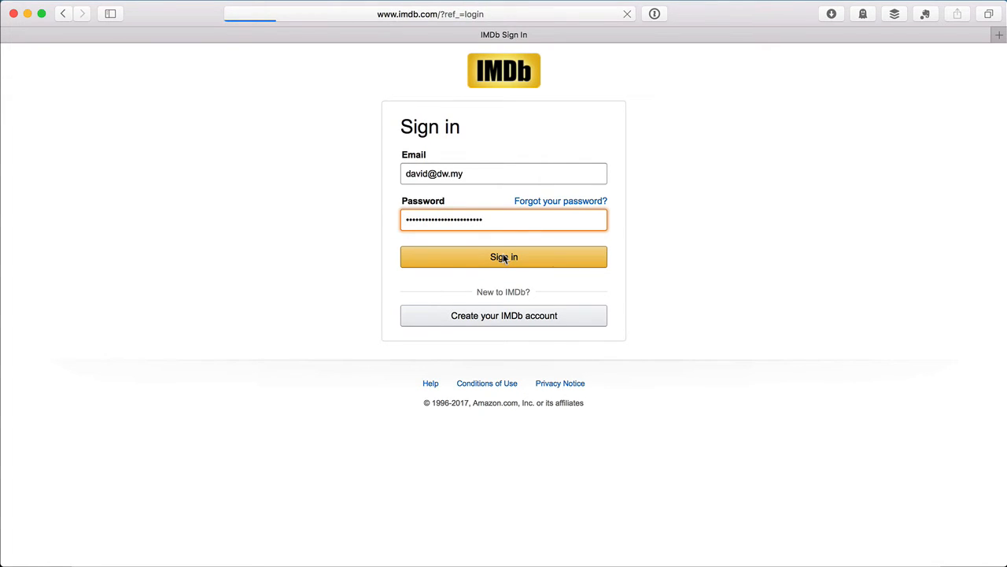
pyautogui.click(504, 257)
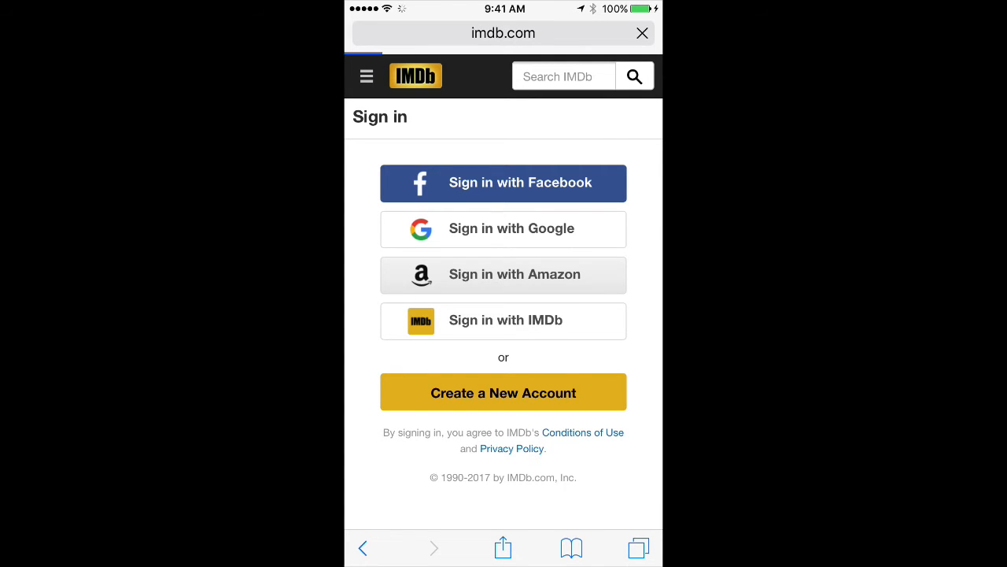
# - On iPhone, fill the IMDb sign-in form via the 1Password share extension and submit it
pyautogui.click(503, 321)
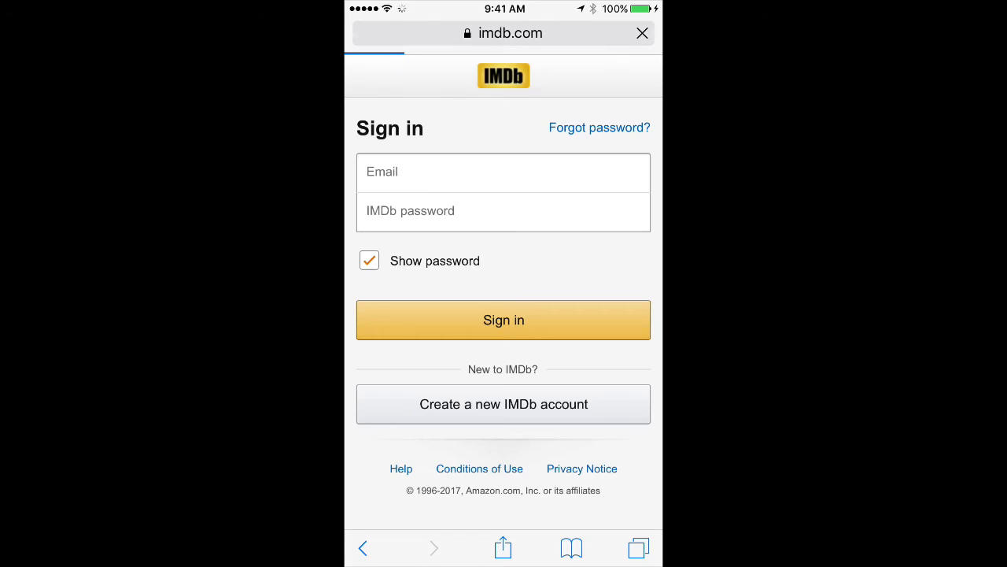
pyautogui.click(642, 33)
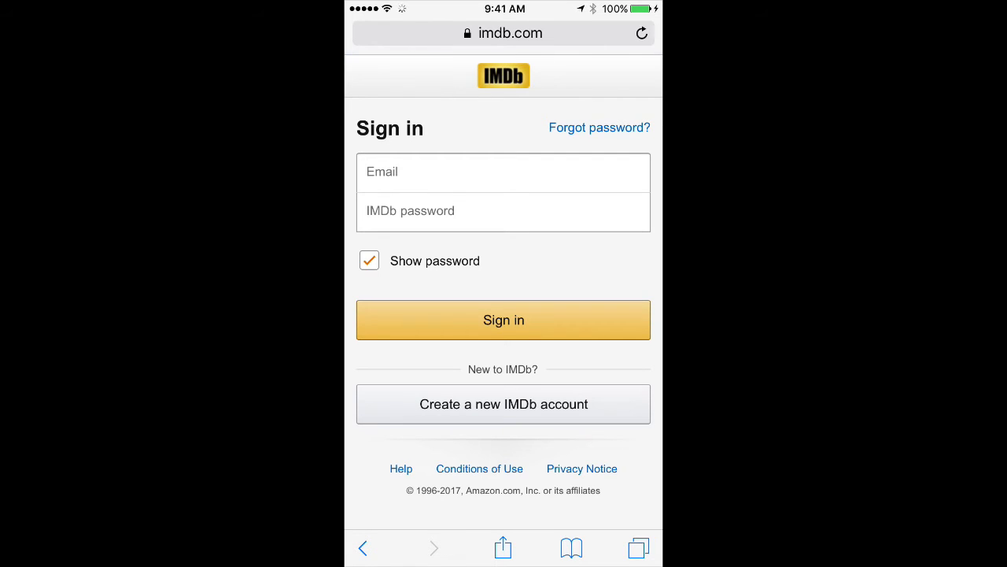
pyautogui.click(504, 548)
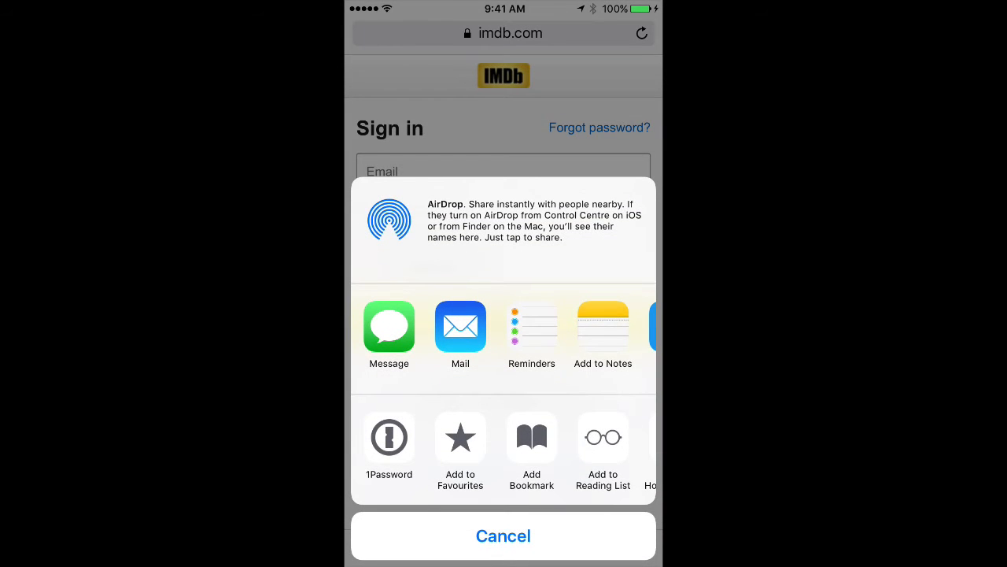
pyautogui.click(389, 437)
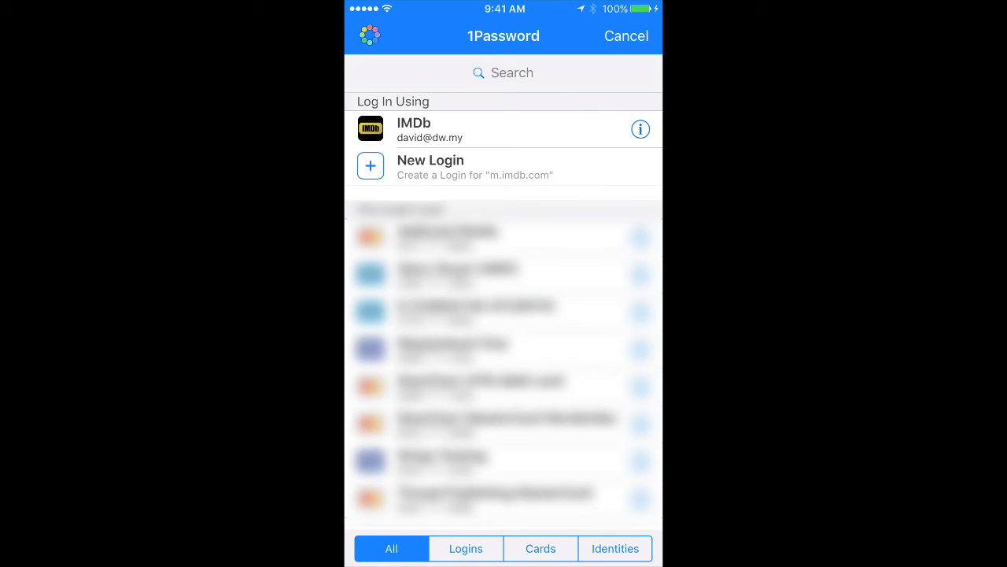
pyautogui.click(414, 129)
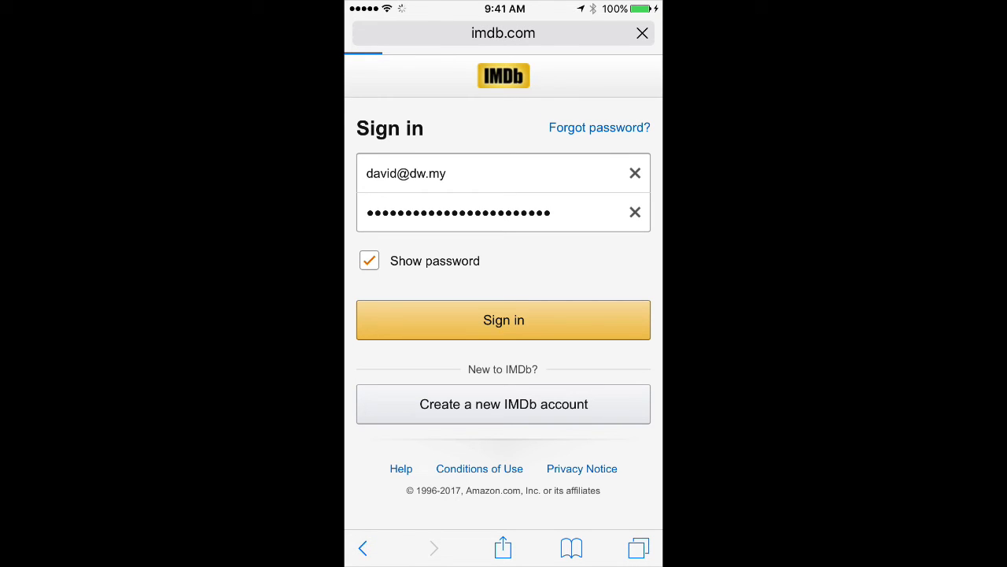
pyautogui.click(503, 319)
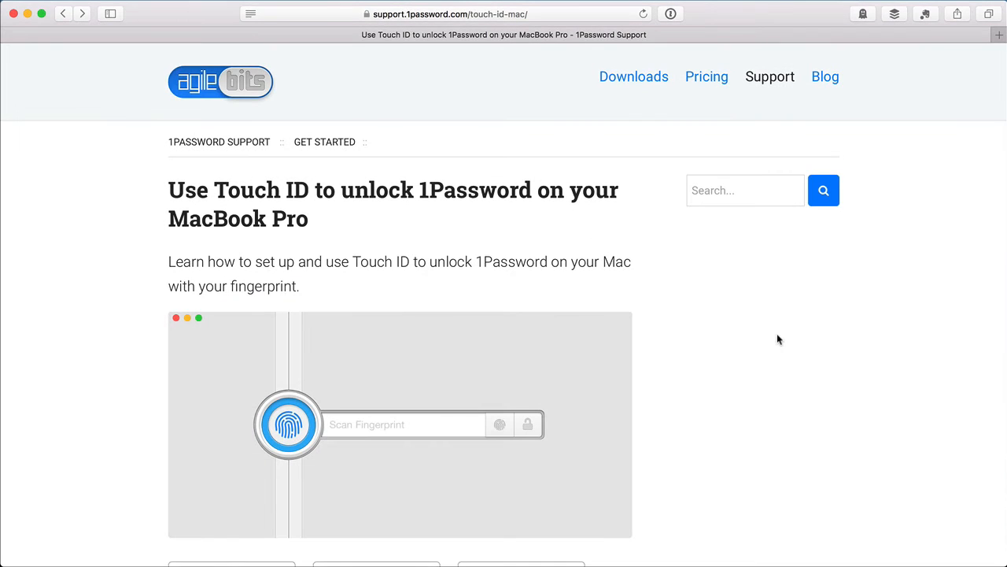
# - Finish the Touch ID support article and return to the 1Password home page via the footer link
pyautogui.scroll(-3)
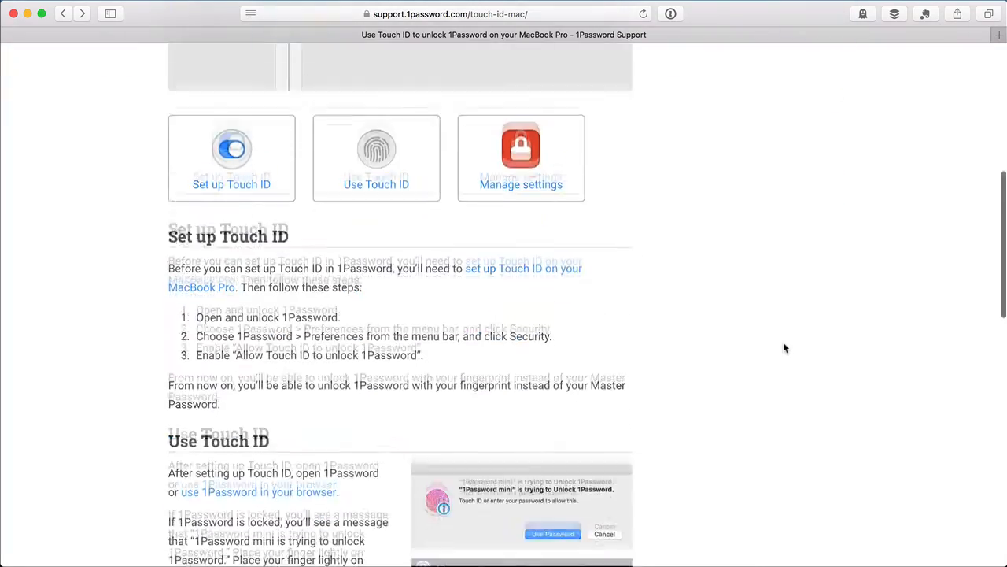
pyautogui.scroll(-3)
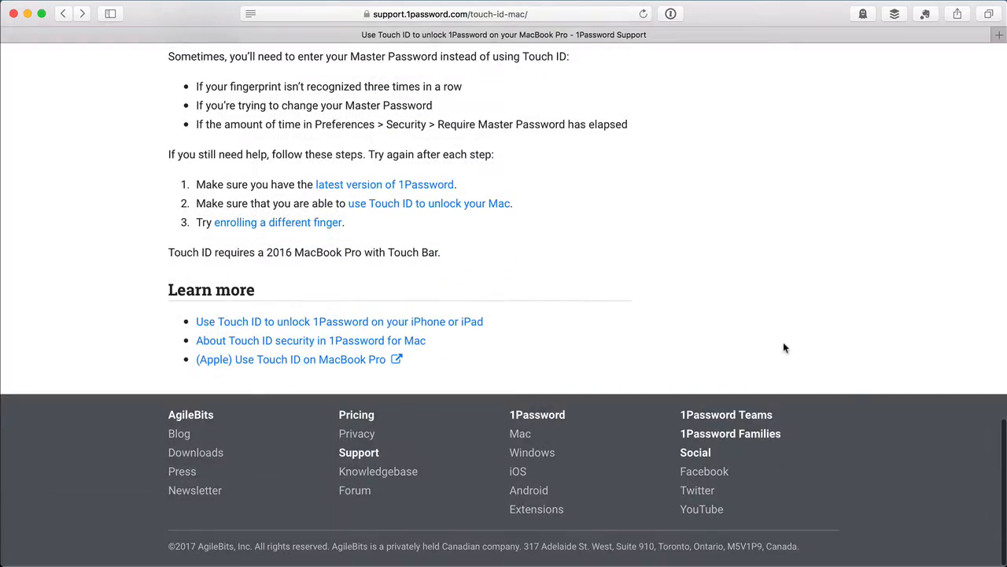
pyautogui.moveTo(538, 415)
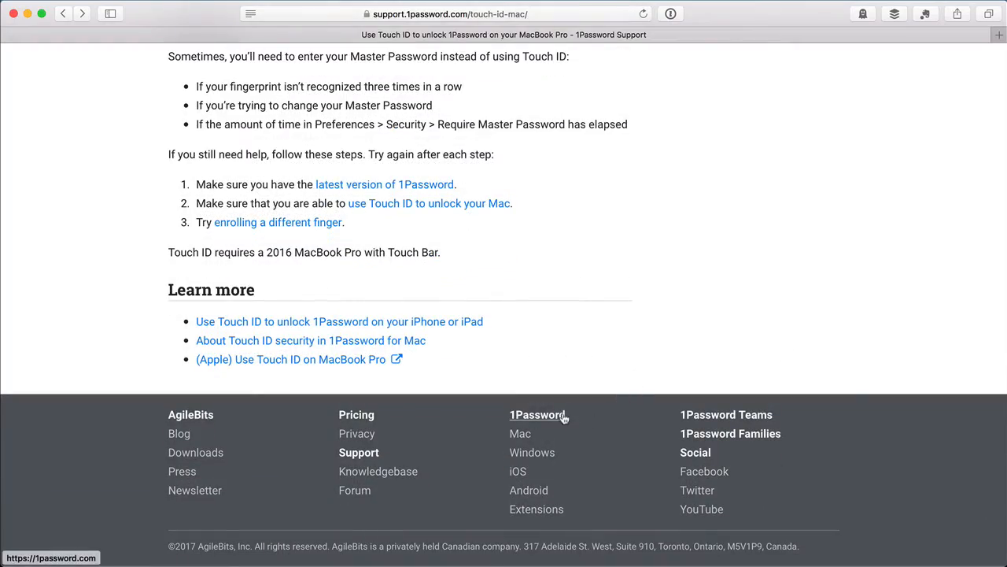
pyautogui.click(538, 415)
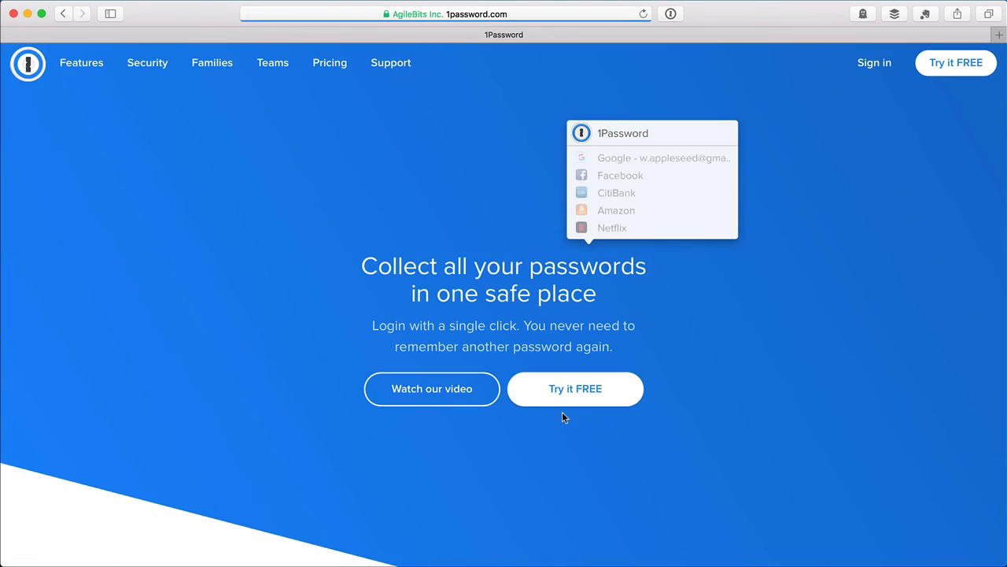
# - Reach the Downloads page from the 1Password home page footer
pyautogui.scroll(-3)
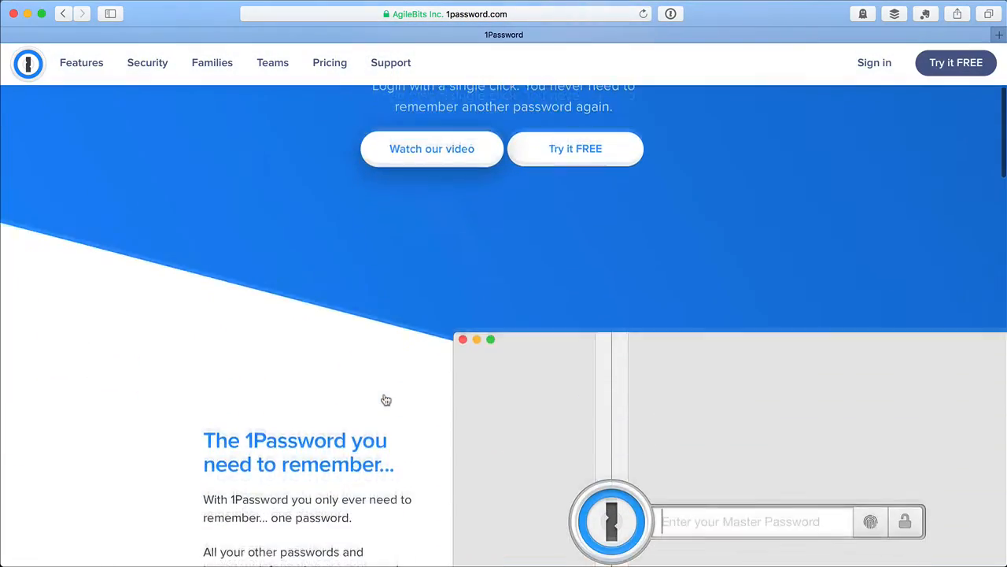
pyautogui.scroll(-3)
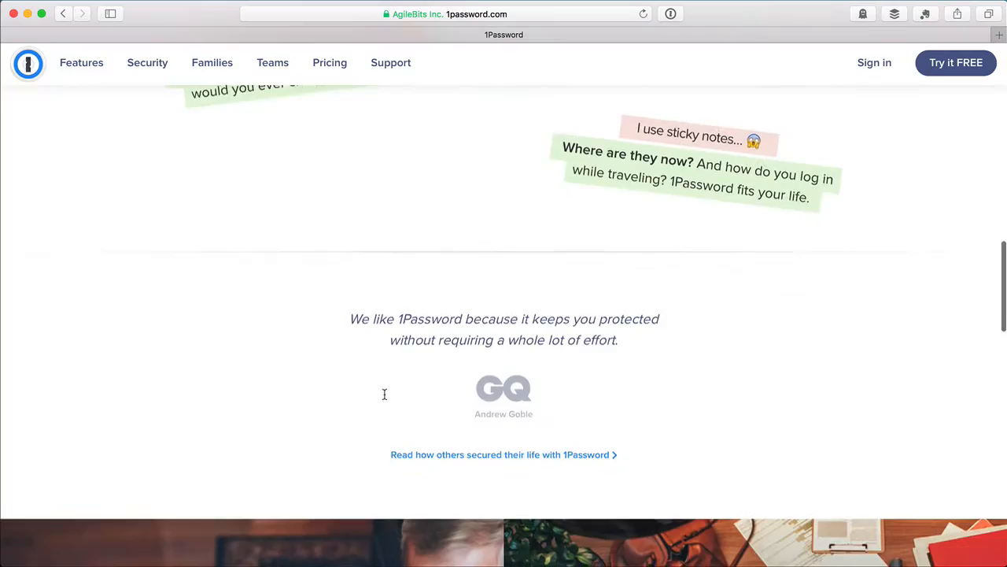
pyautogui.scroll(-3)
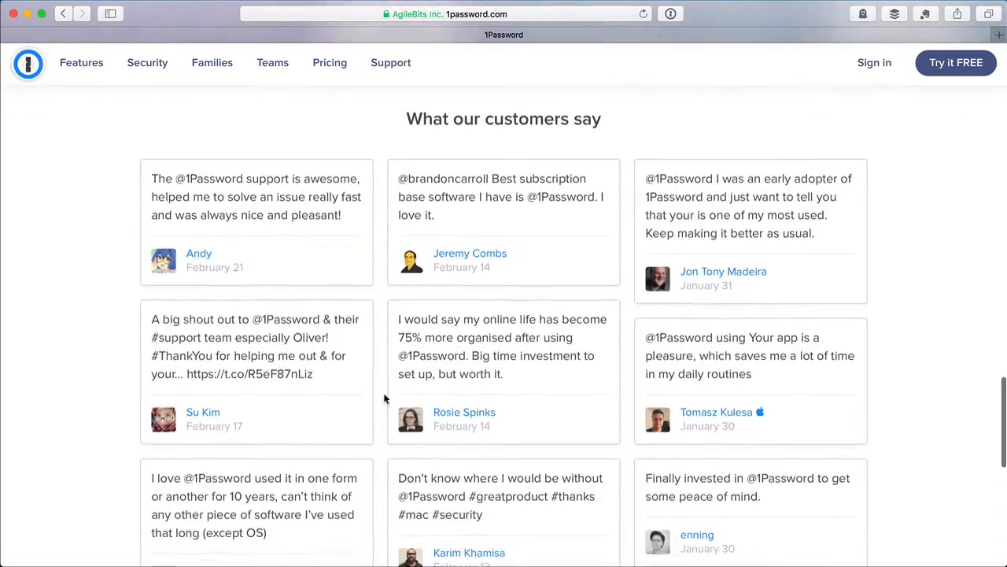
pyautogui.scroll(-3)
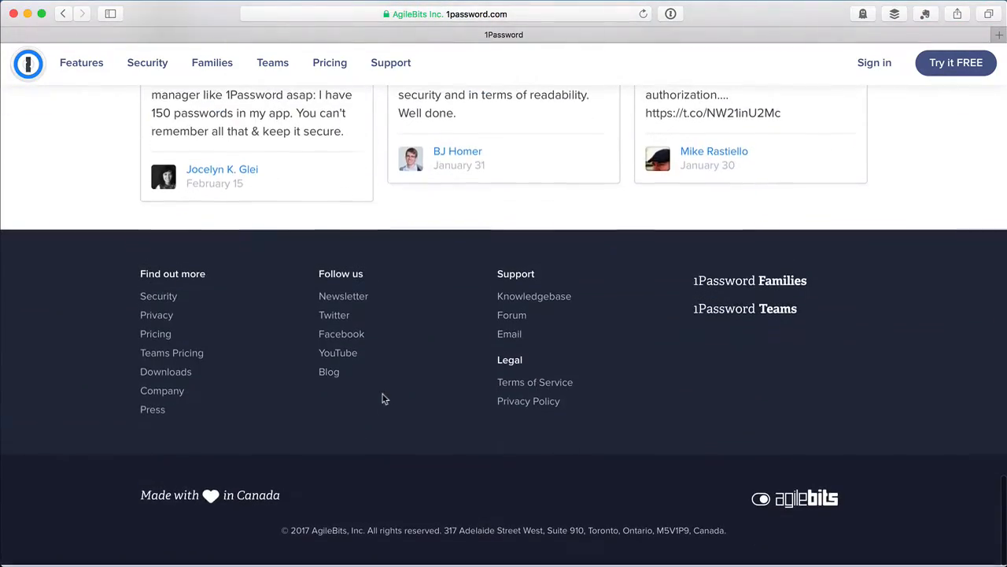
pyautogui.click(165, 371)
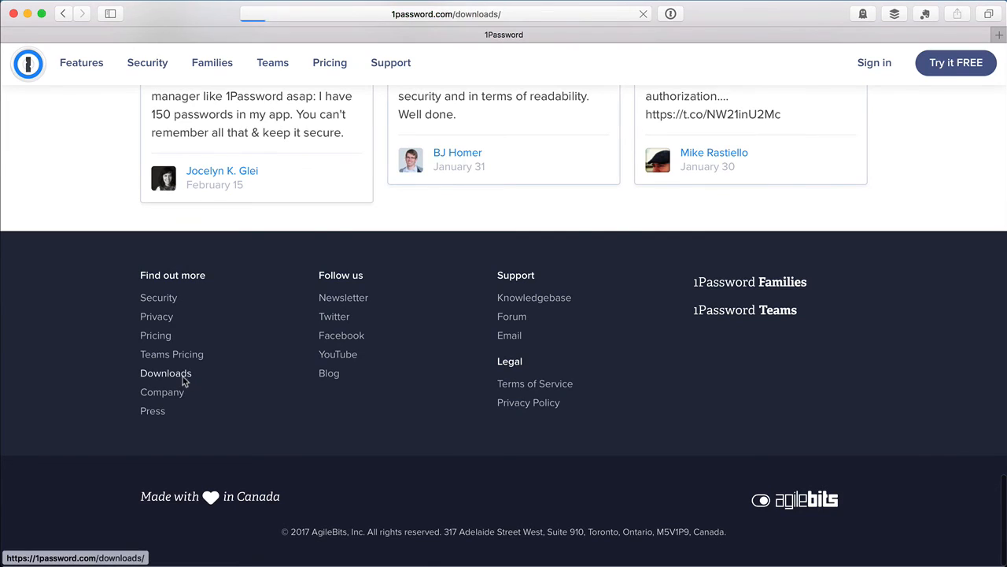
pyautogui.click(167, 371)
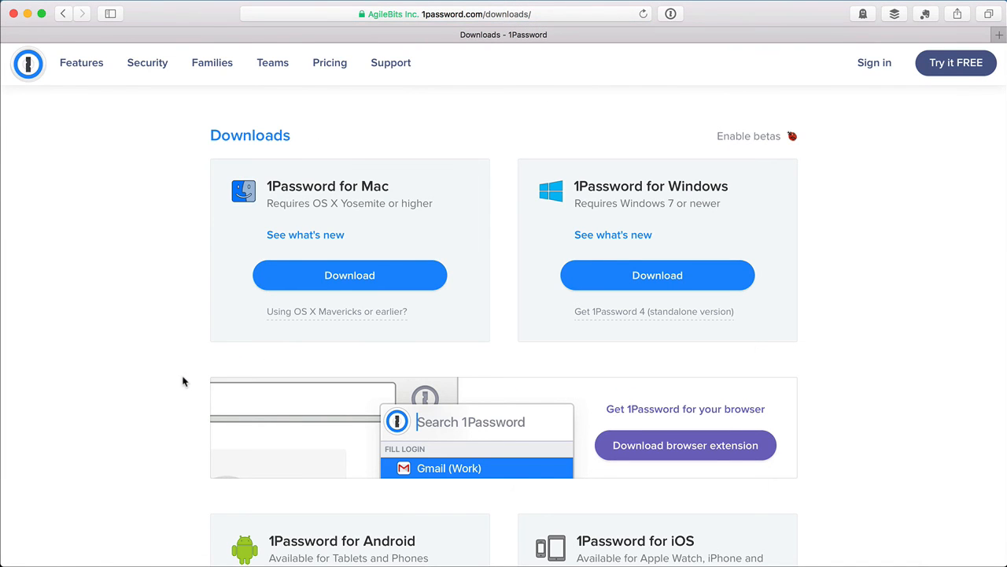
# - Go to the Pricing page comparing 1Password and 1Password Families plans
pyautogui.scroll(-3)
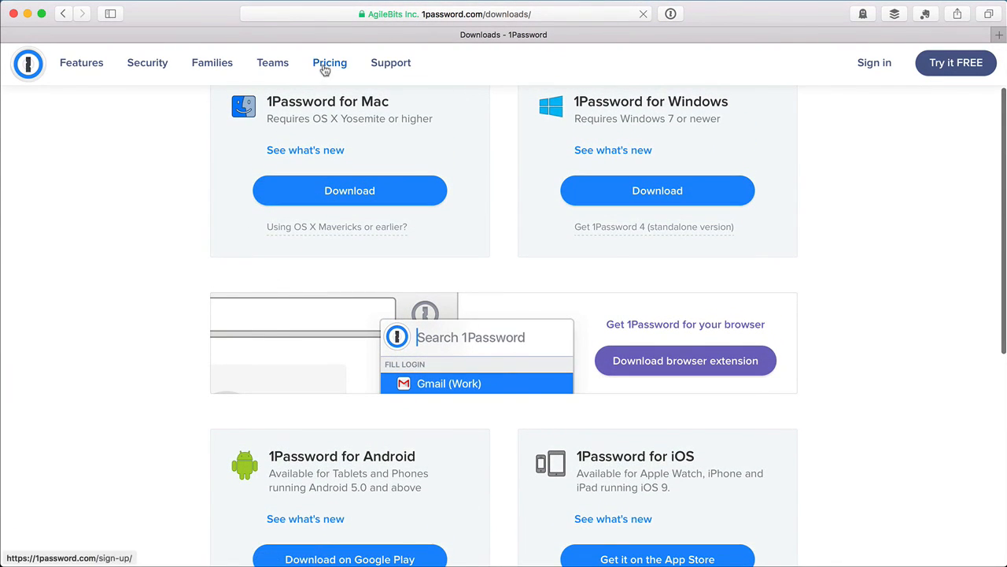
pyautogui.click(330, 63)
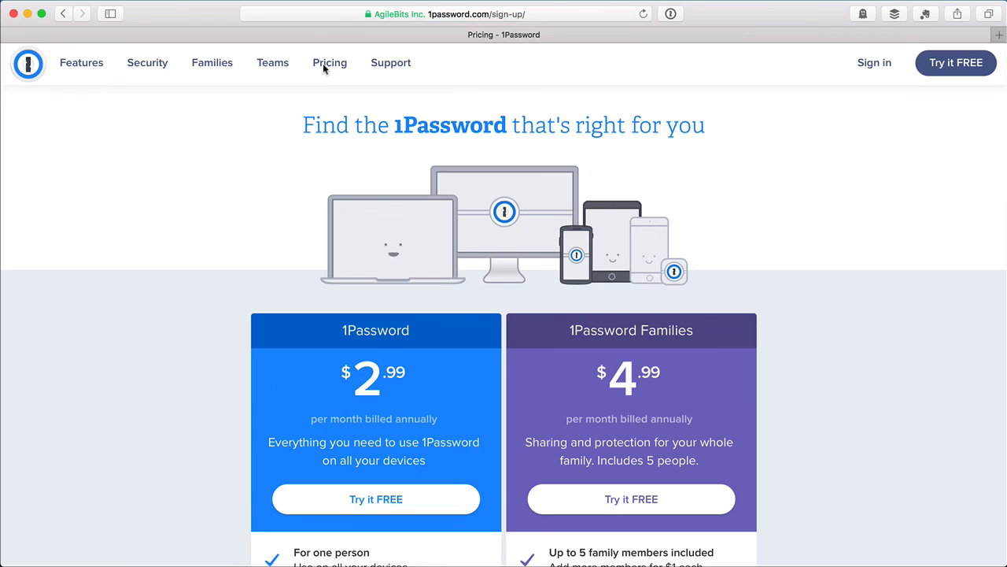